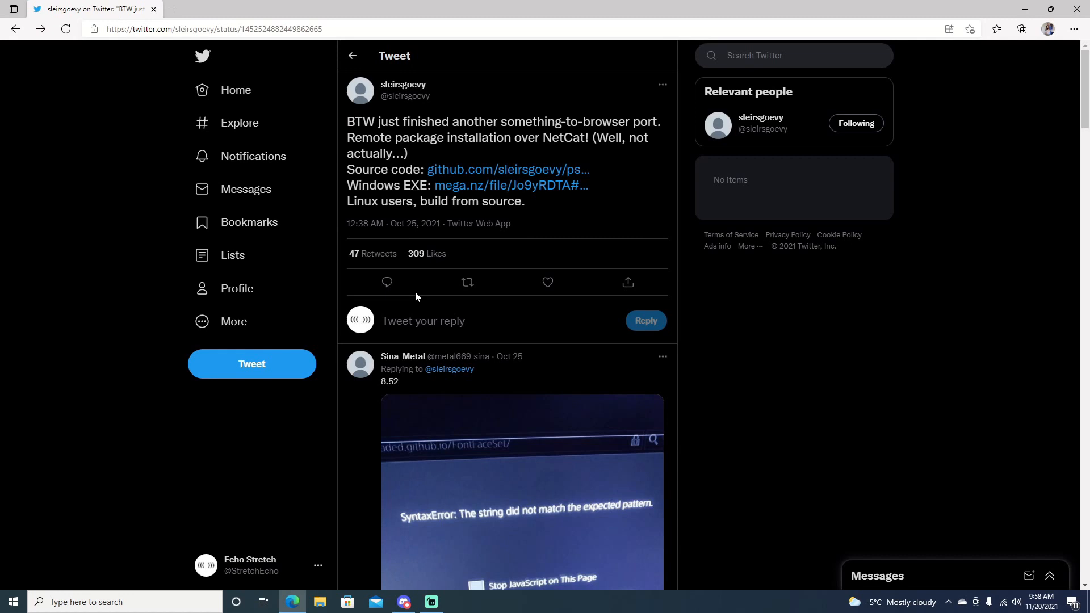
{"action": "mouse_move", "coordinate": [532, 345]}
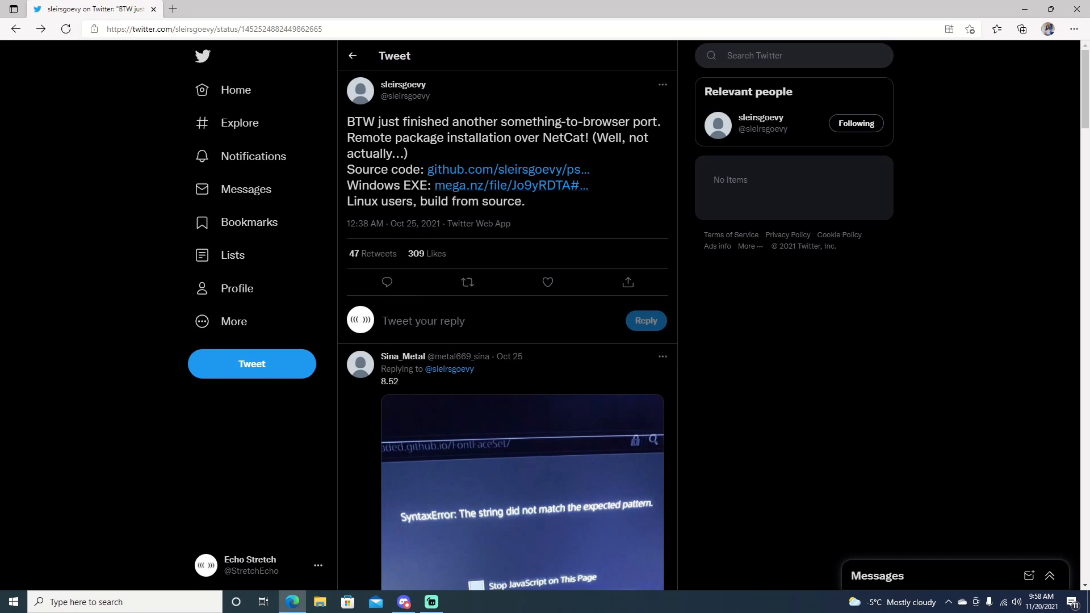
{"action": "mouse_move", "coordinate": [347, 529]}
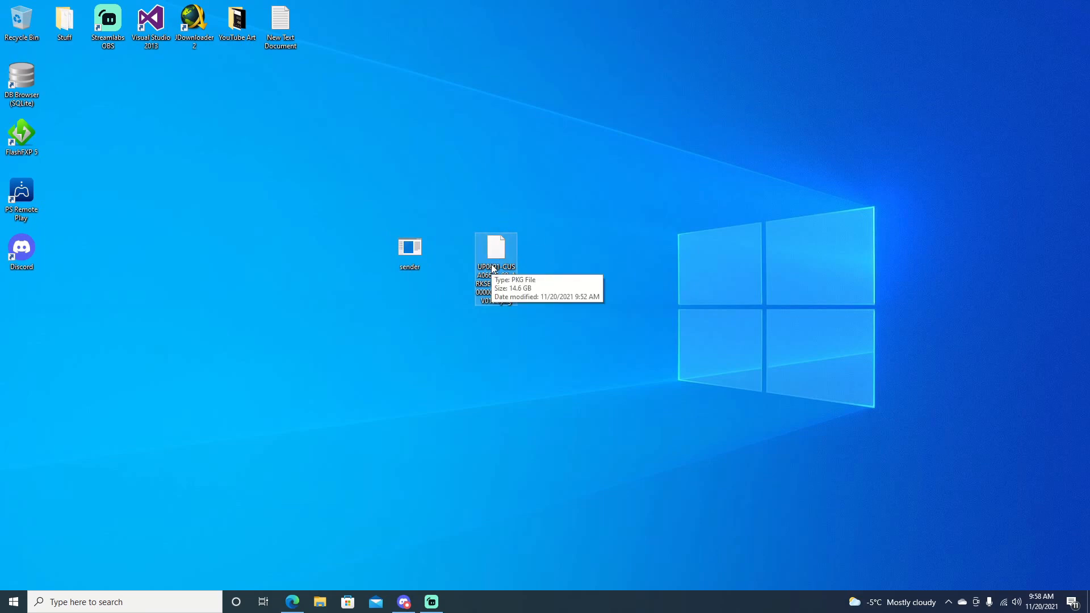
{"action": "mouse_move", "coordinate": [499, 270]}
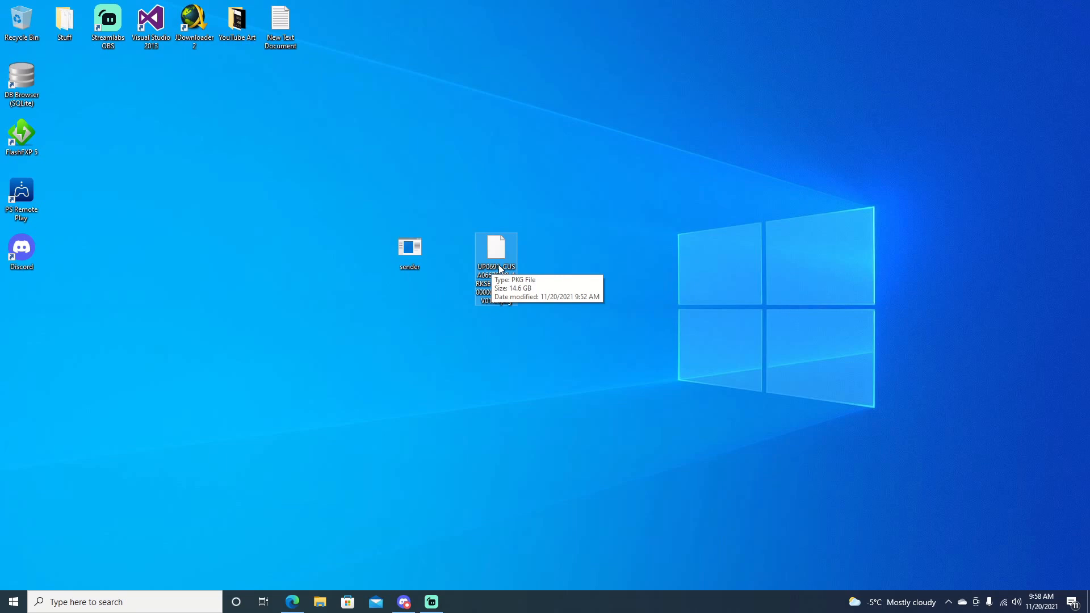
{"action": "mouse_move", "coordinate": [479, 249]}
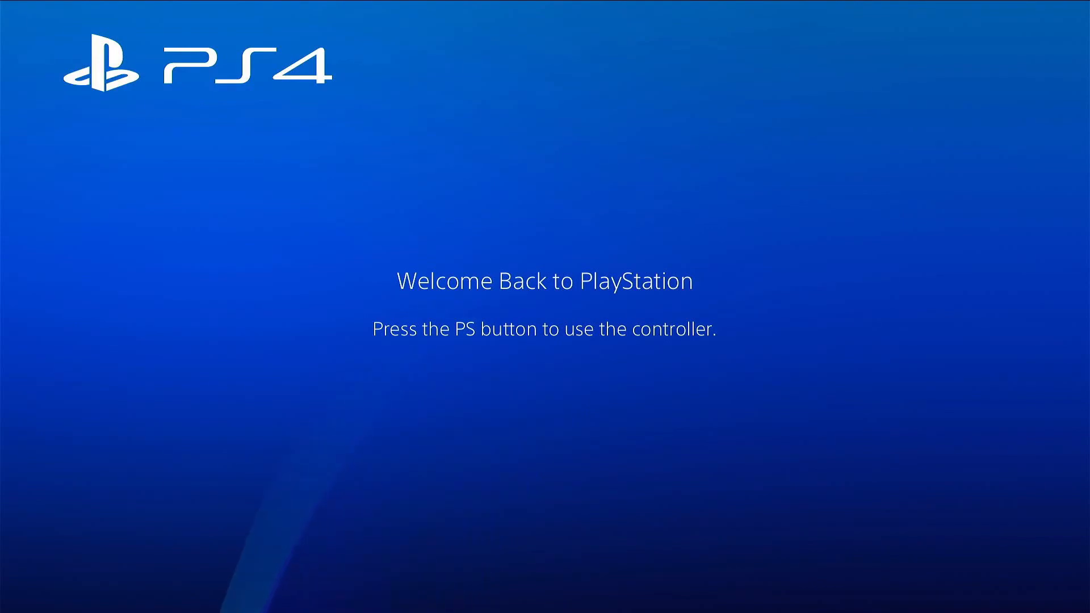
Step: Sign in as the existing user and navigate Settings to the browser's cookie and JavaScript options
{"action": "key", "text": "ps"}
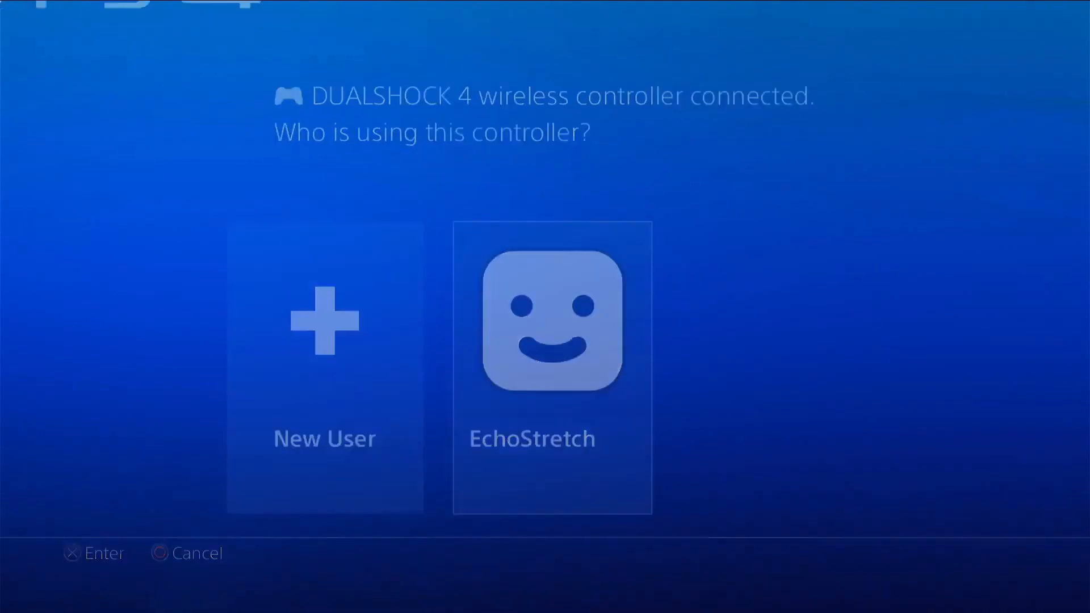
{"action": "left_click", "coordinate": [551, 321]}
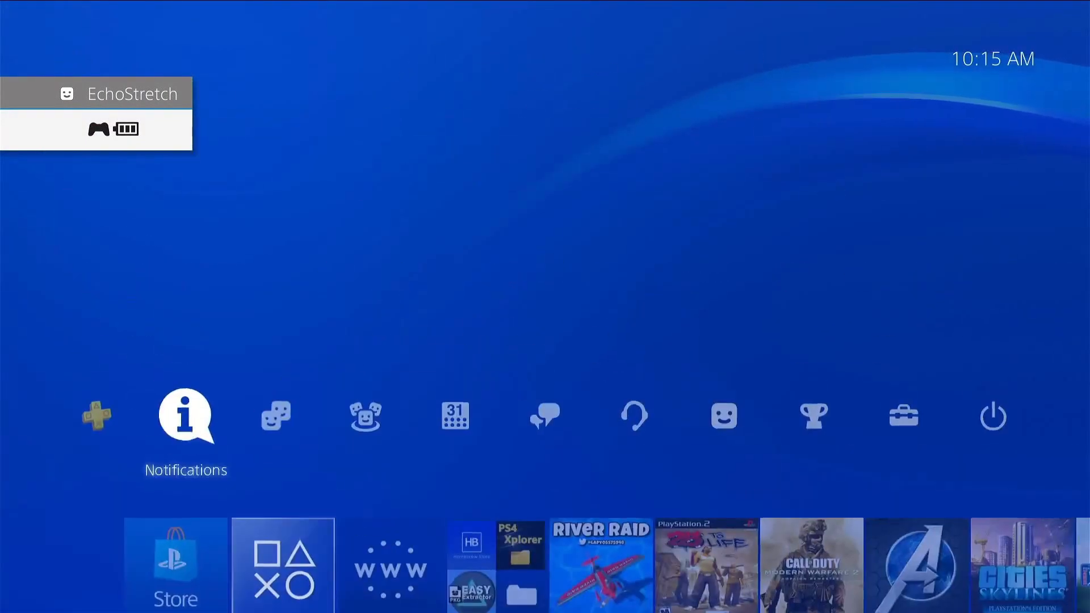
{"action": "left_click", "coordinate": [903, 416]}
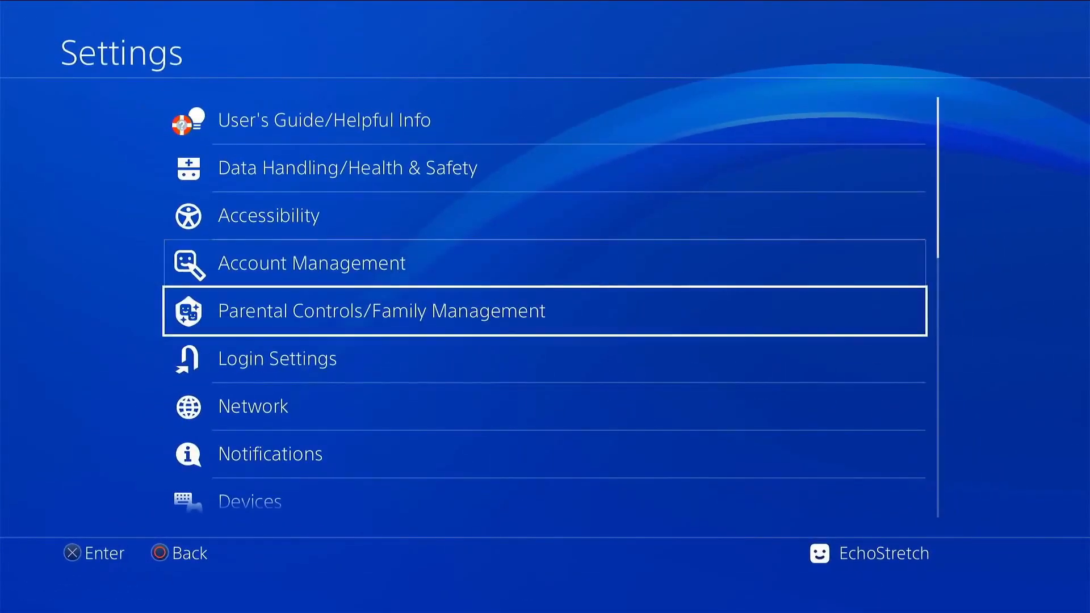
{"action": "scroll", "scroll_direction": "down", "scroll_amount": 3}
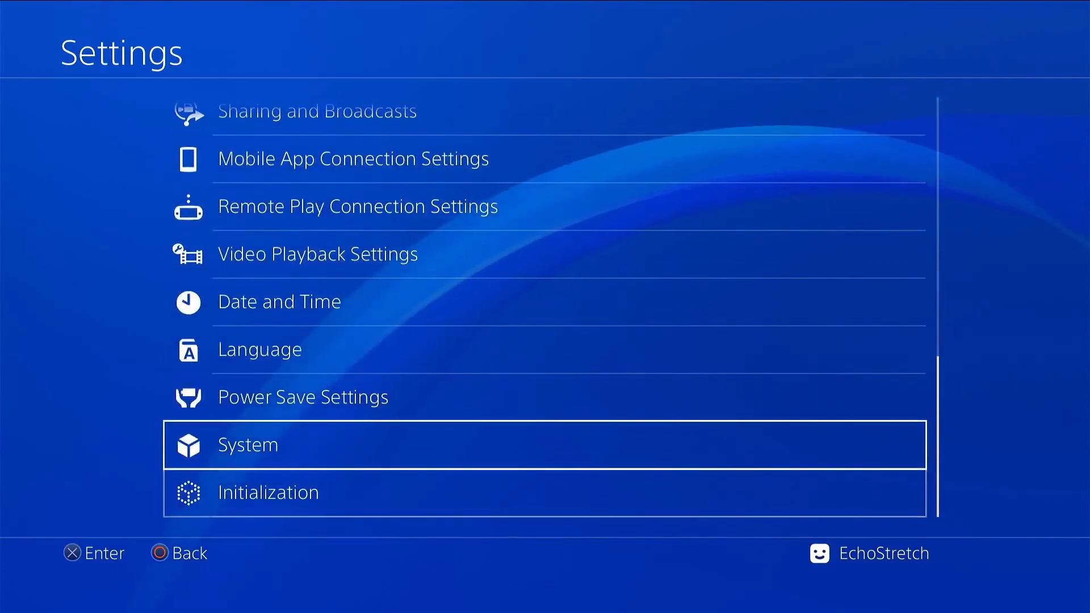
{"action": "scroll", "scroll_direction": "down", "scroll_amount": 3}
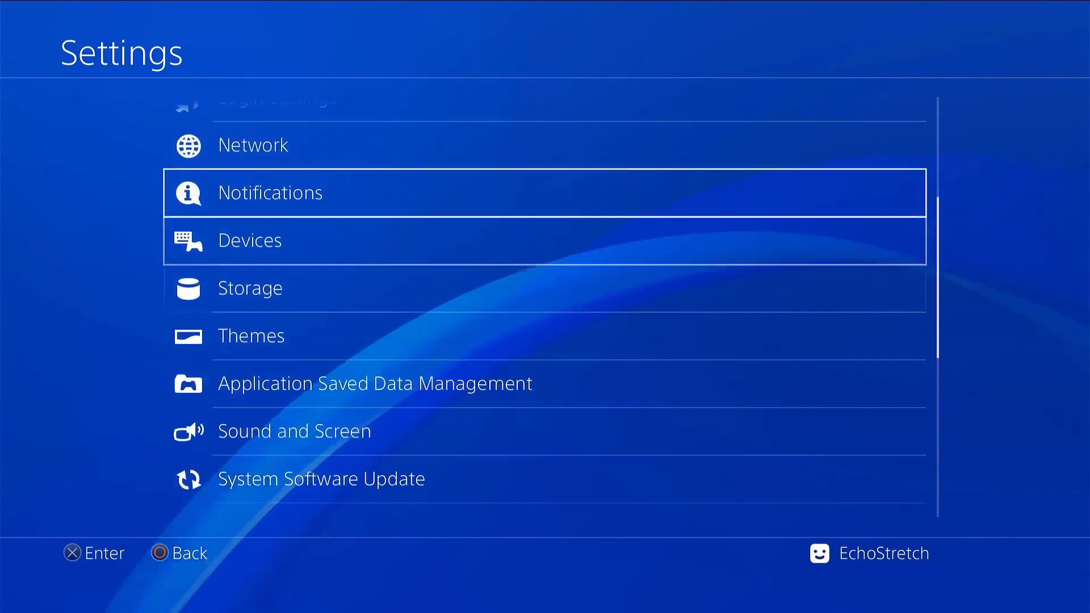
{"action": "left_click", "coordinate": [252, 145]}
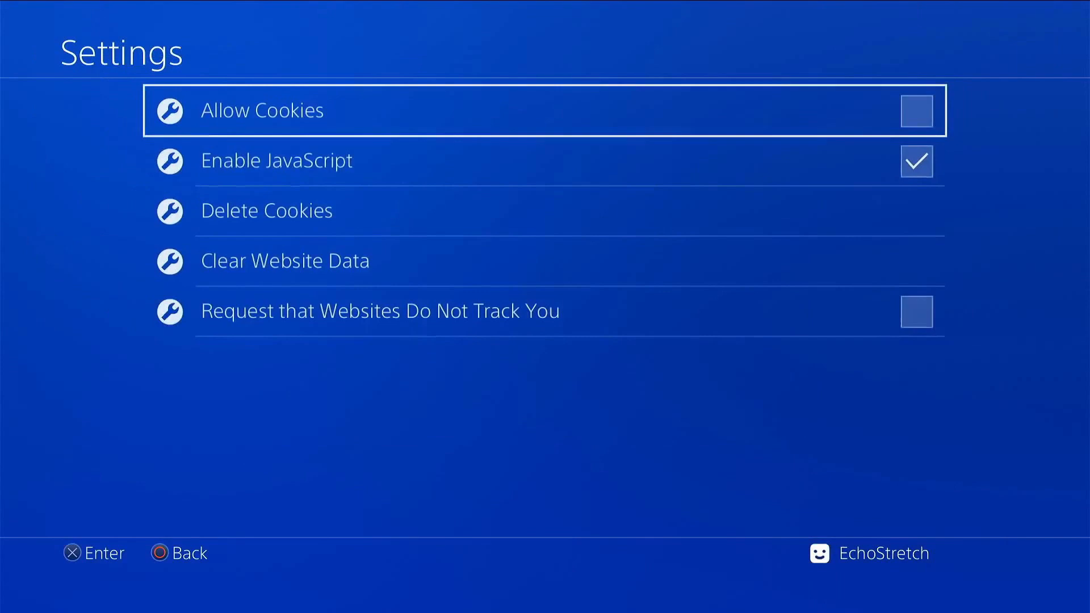
{"action": "key", "text": "down"}
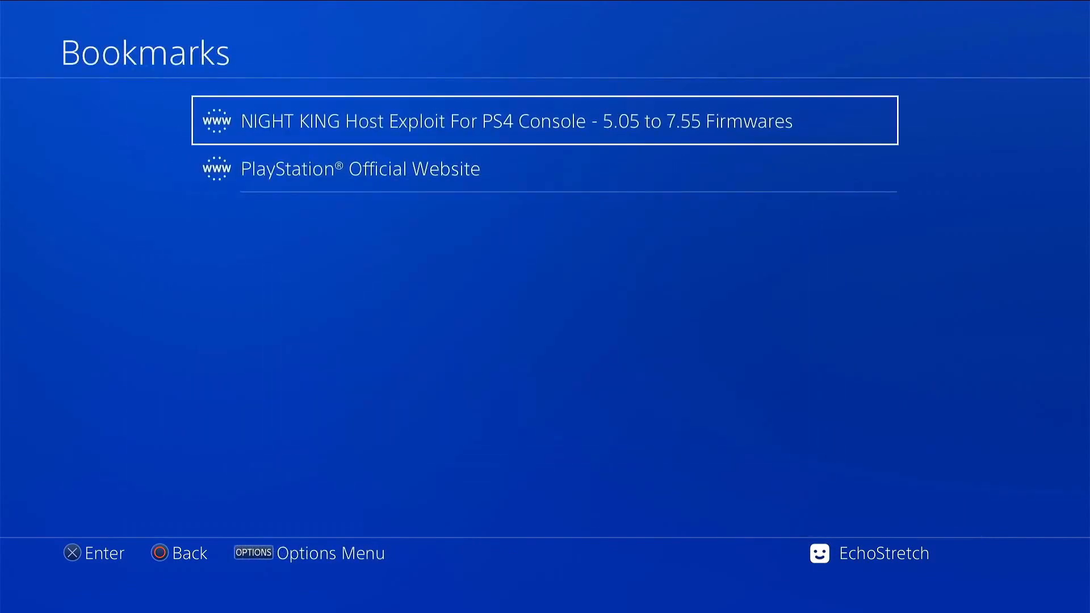
Step: Open the NIGHT KING Host bookmark and launch 7.55 FW Full Auto to install its offline cache
{"action": "left_click", "coordinate": [545, 120]}
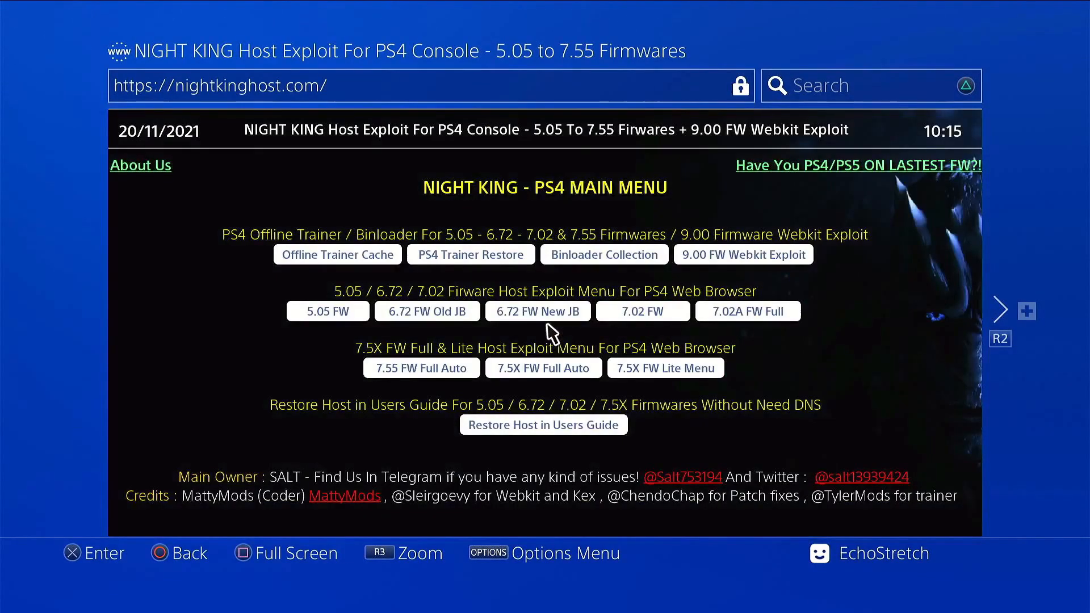
{"action": "left_click", "coordinate": [420, 368]}
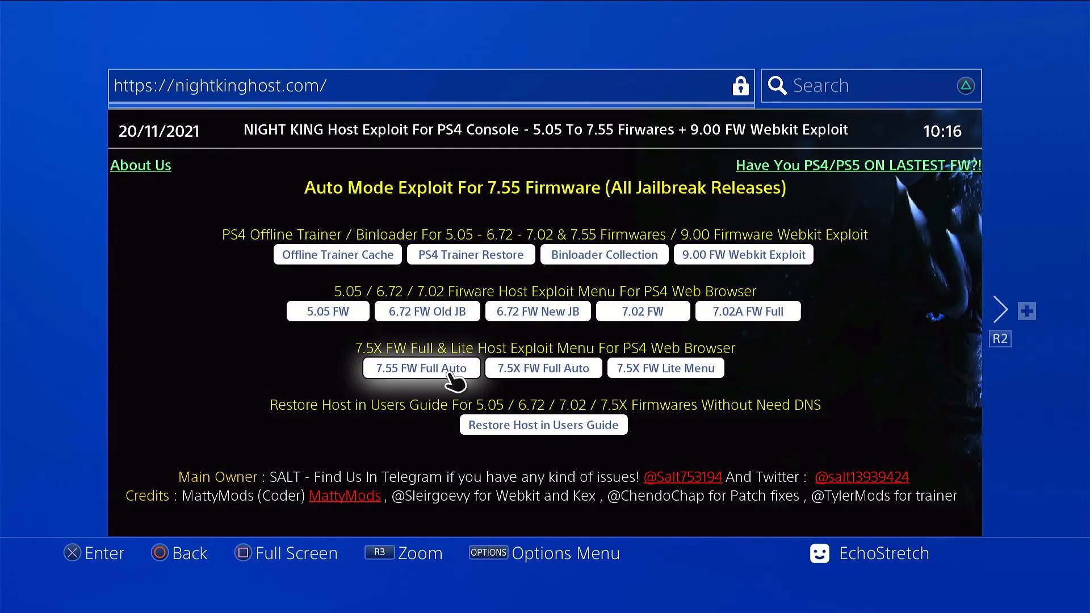
{"action": "left_click", "coordinate": [421, 368]}
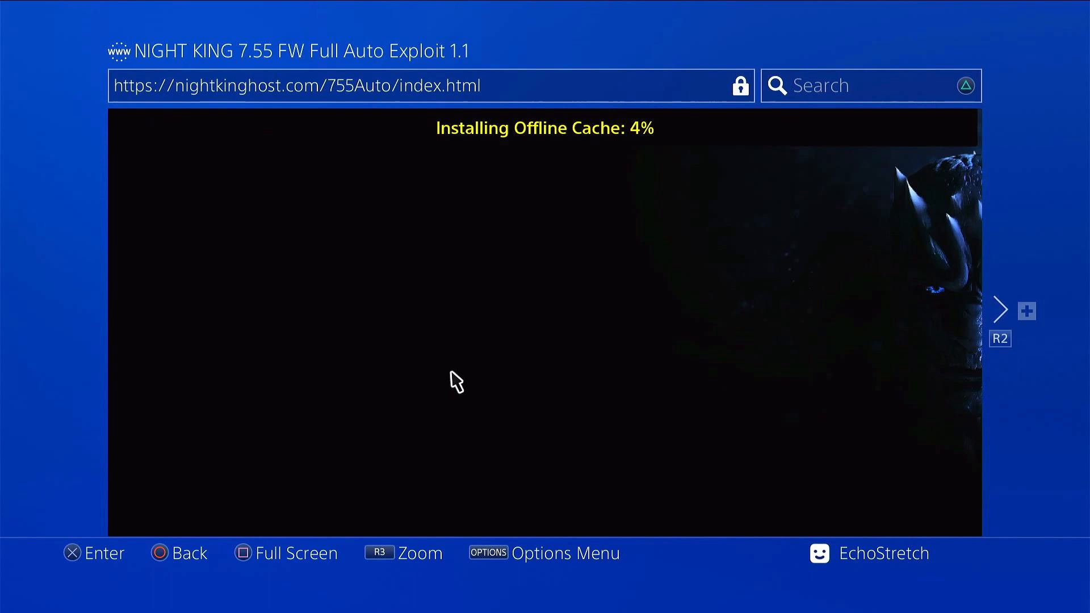
{"action": "mouse_move", "coordinate": [608, 167]}
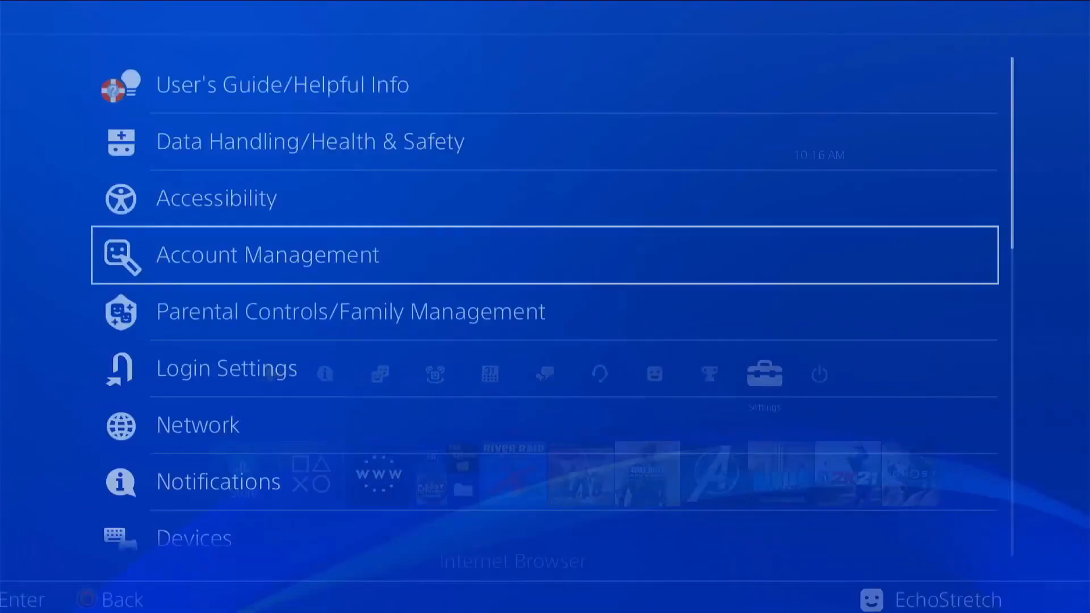
Step: Dismiss the 'not enough free system memory' warnings until the 7.55 Full Auto exploit menu loads
{"action": "left_click", "coordinate": [197, 424]}
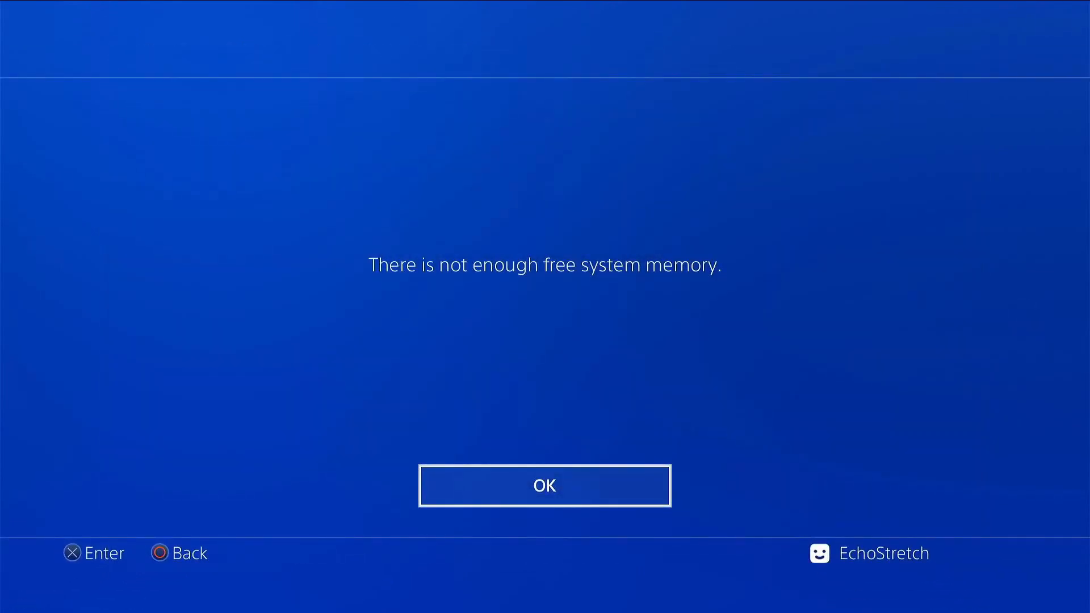
{"action": "left_click", "coordinate": [545, 486]}
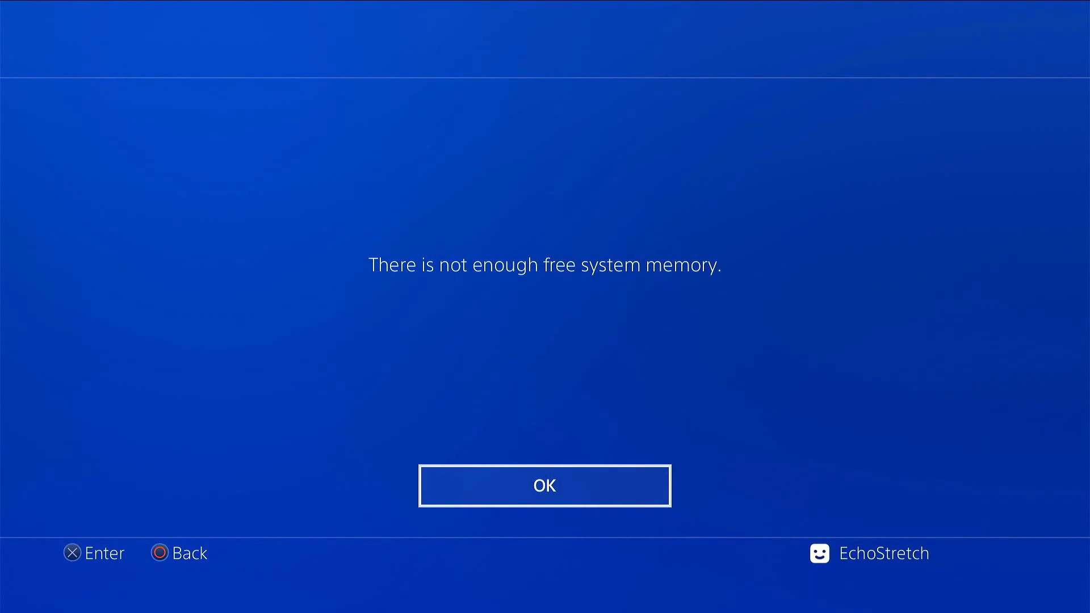
{"action": "left_click", "coordinate": [545, 486]}
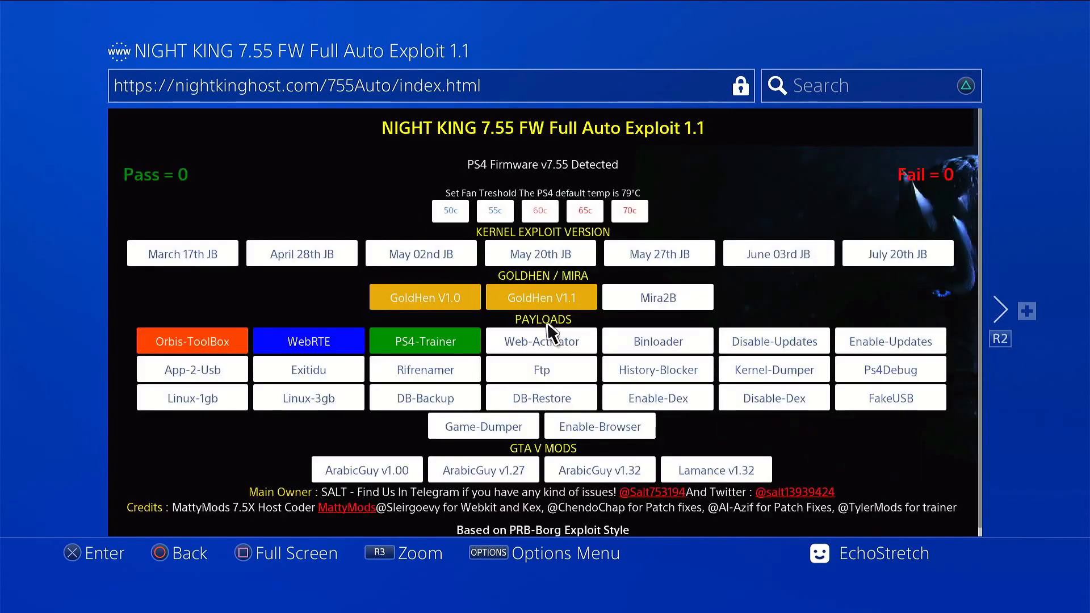
Step: Run the July 20th JB kernel exploit until loaded, then launch the GoldHen V1.1 payload
{"action": "left_click", "coordinate": [657, 341]}
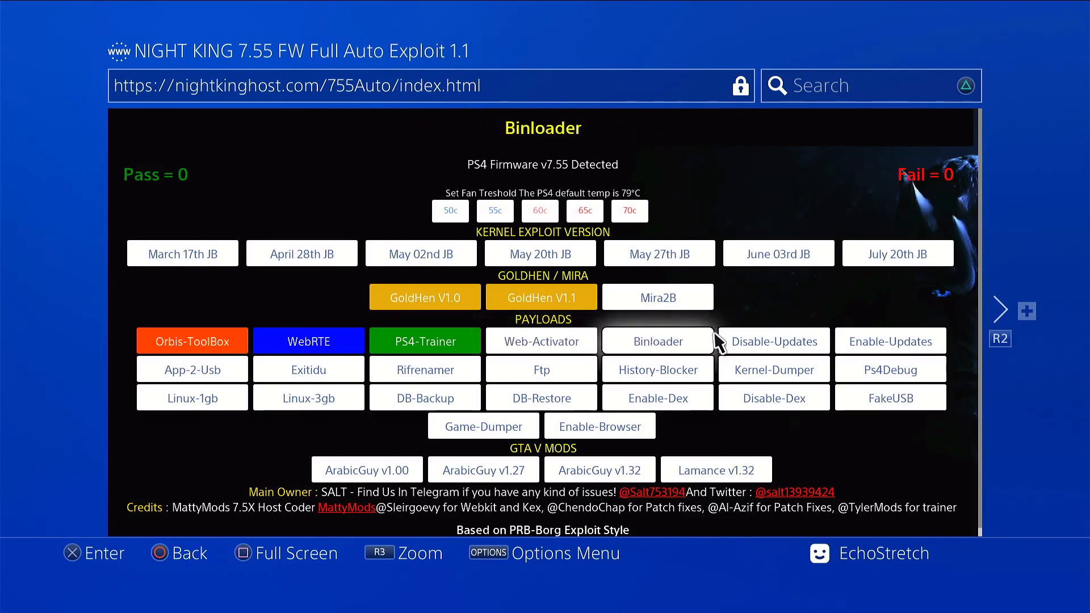
{"action": "left_click", "coordinate": [897, 252]}
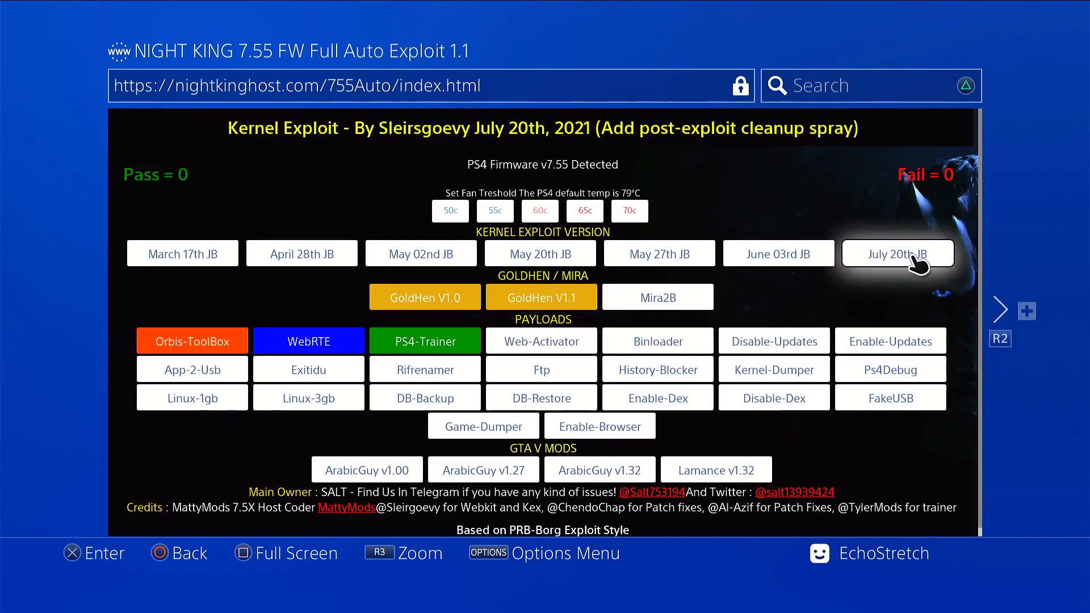
{"action": "left_click", "coordinate": [898, 252]}
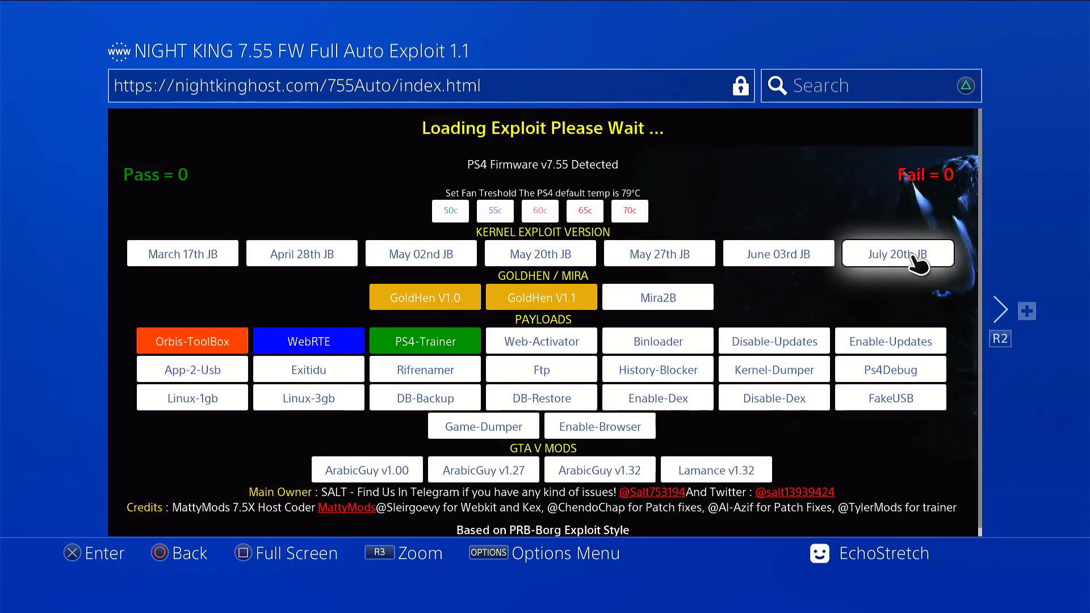
{"action": "left_click", "coordinate": [898, 252]}
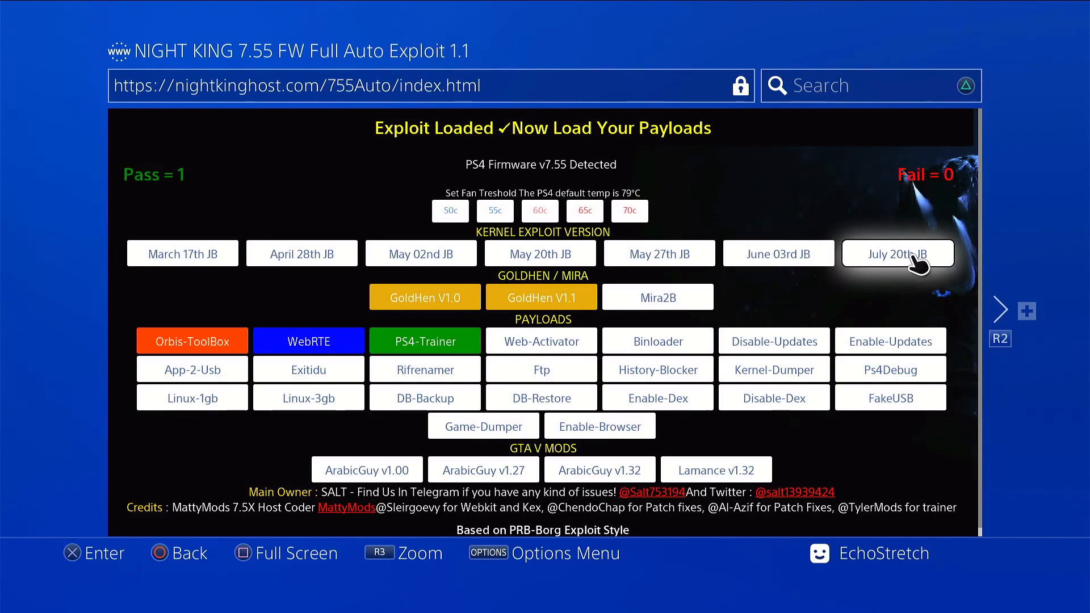
{"action": "left_click", "coordinate": [541, 297]}
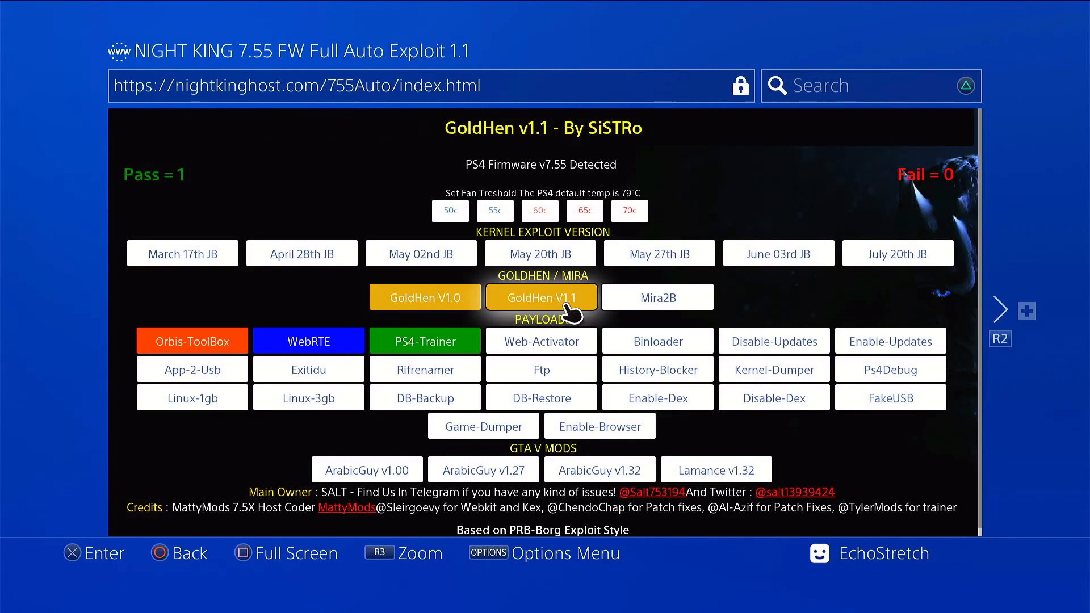
{"action": "left_click", "coordinate": [541, 297]}
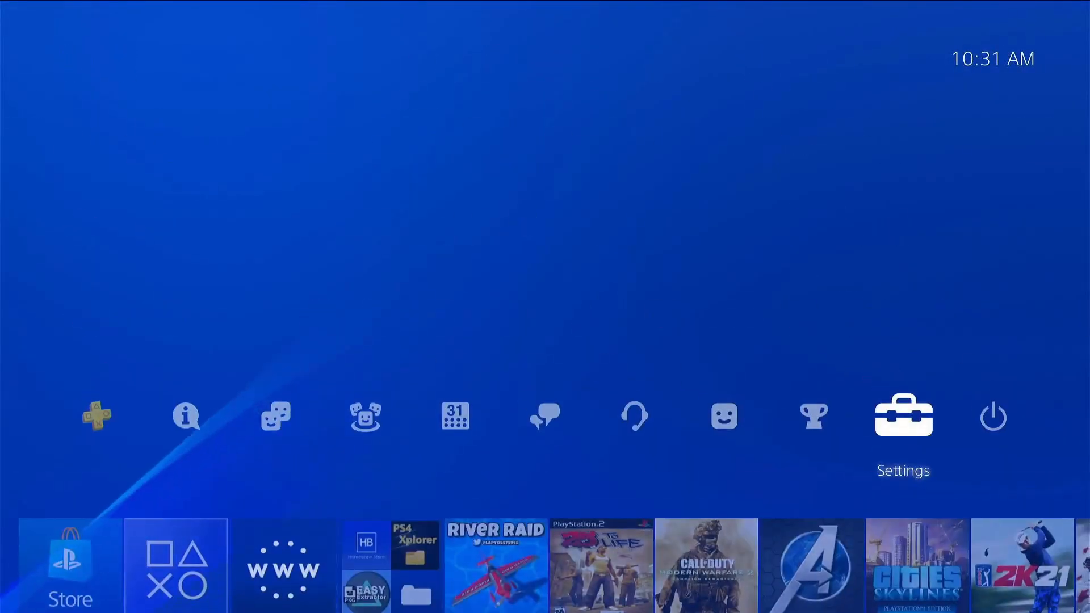
Step: Toggle 'Connect to the Internet' in Network settings back on and return home
{"action": "left_click", "coordinate": [903, 416]}
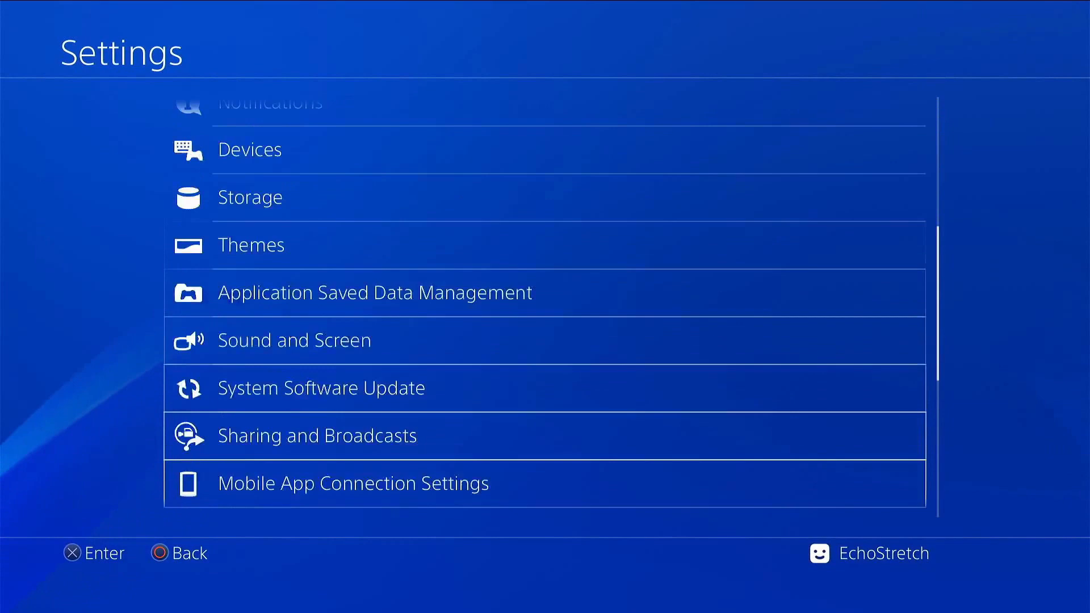
{"action": "scroll", "scroll_direction": "down", "scroll_amount": 3}
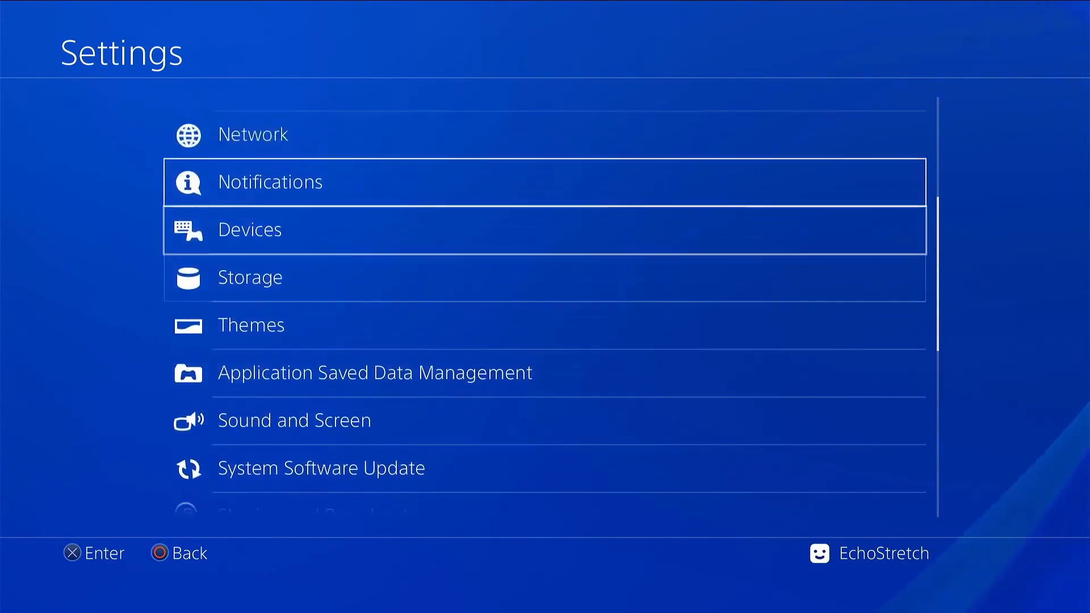
{"action": "left_click", "coordinate": [253, 134]}
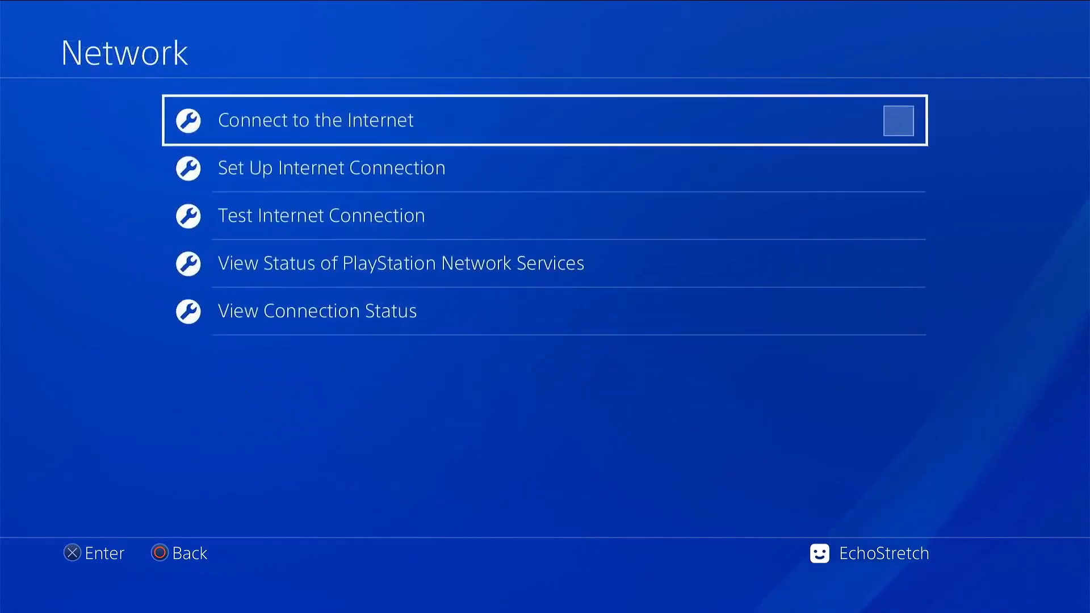
{"action": "left_click", "coordinate": [898, 120]}
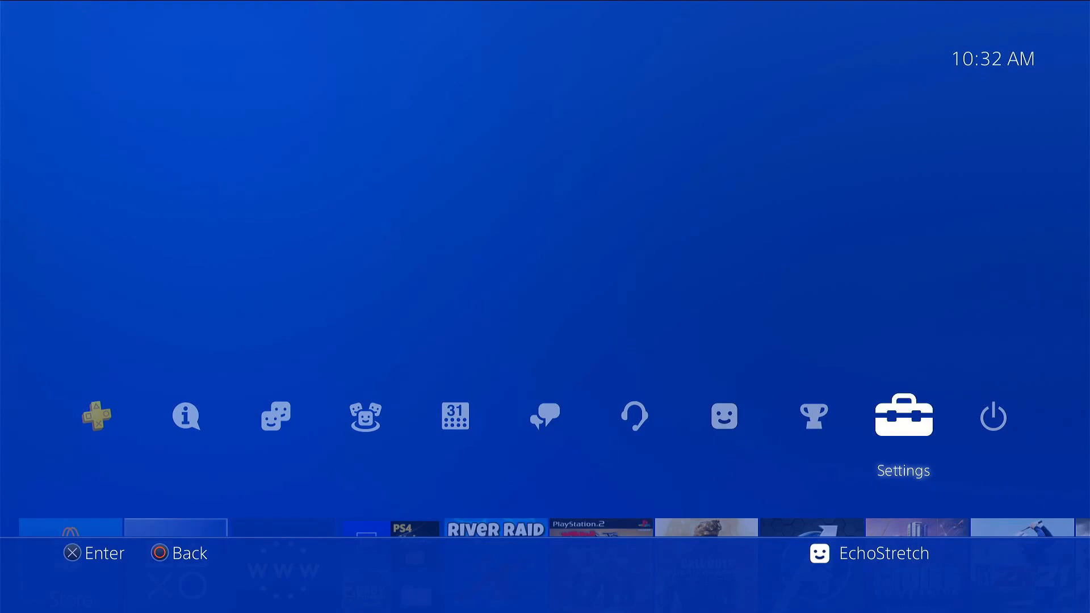
{"action": "left_click", "coordinate": [903, 416]}
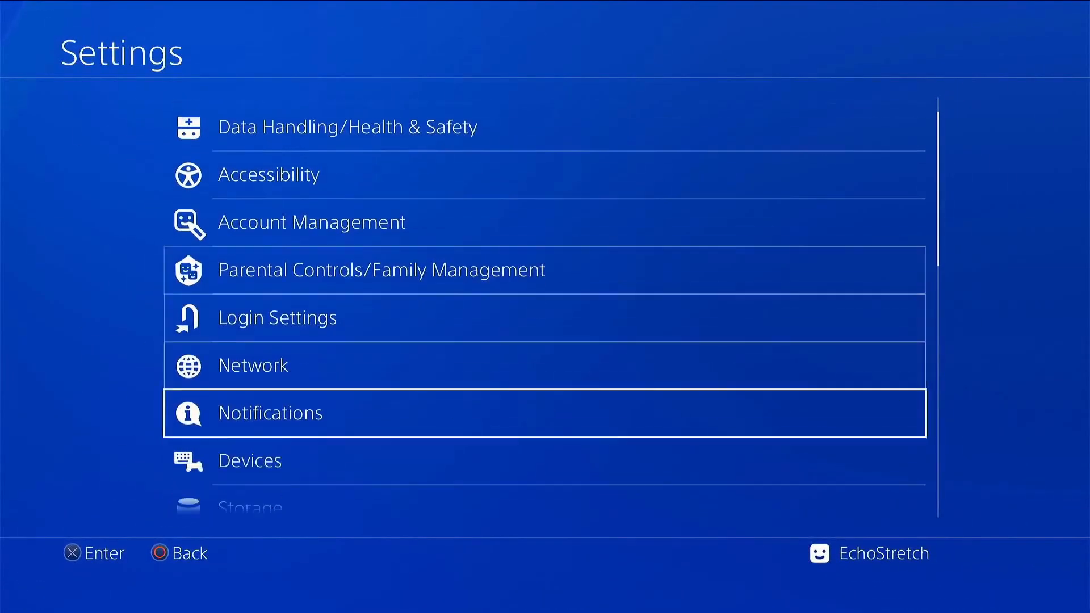
{"action": "left_click", "coordinate": [252, 365]}
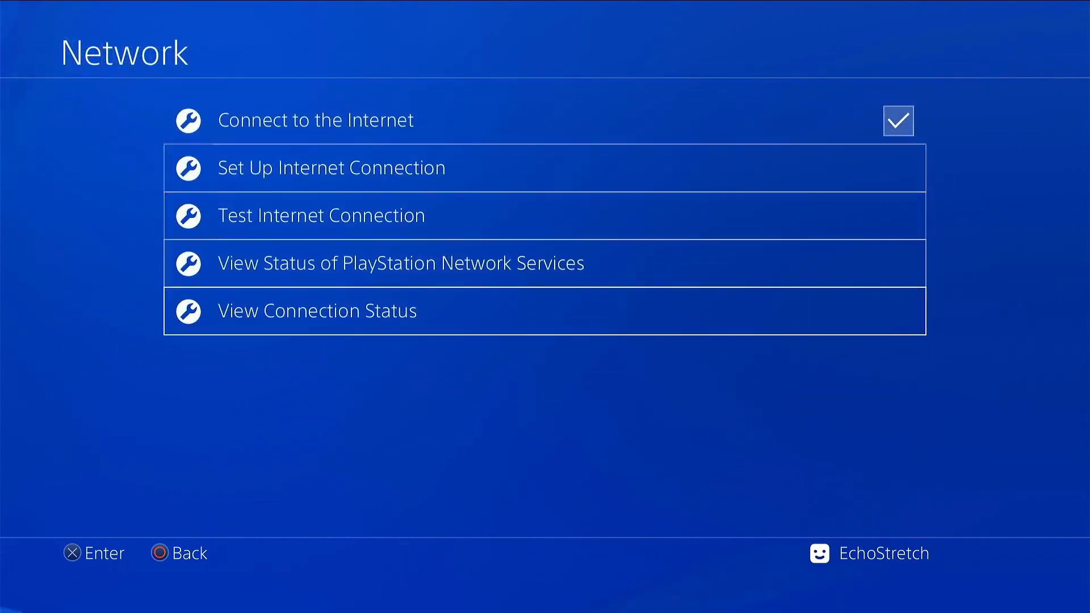
{"action": "left_click", "coordinate": [315, 310]}
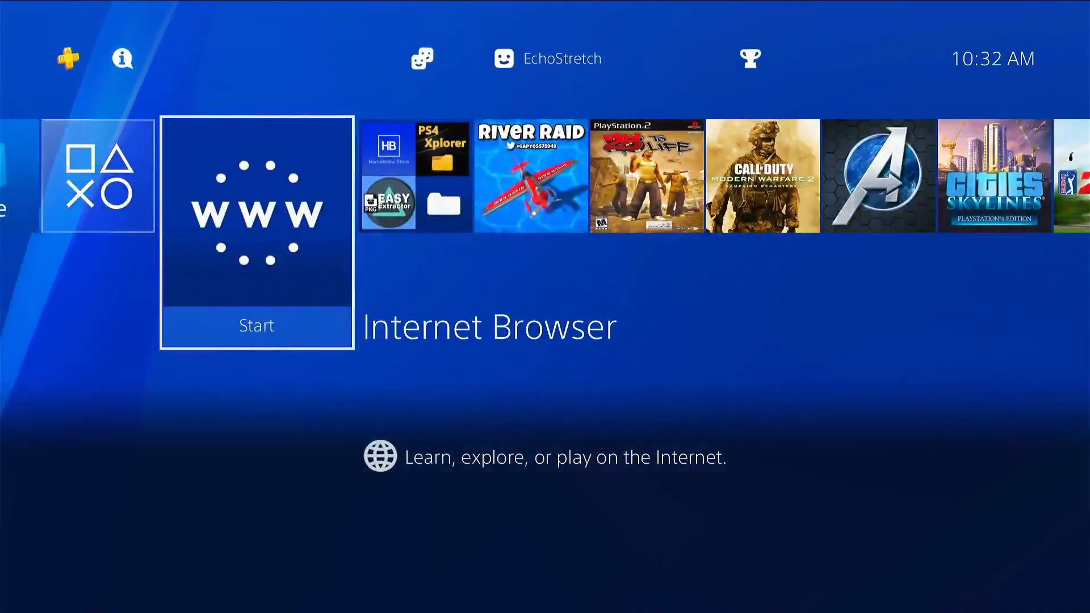
Step: Launch the Internet Browser and dismiss three memory warnings to reach the Night King 7.55 page
{"action": "left_click", "coordinate": [256, 325]}
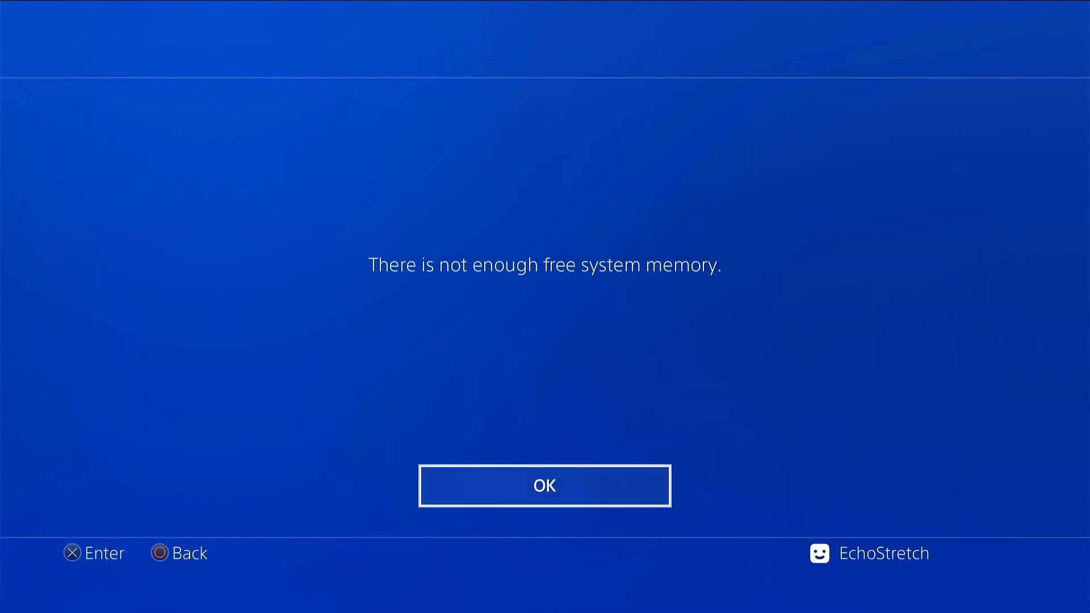
{"action": "left_click", "coordinate": [545, 486]}
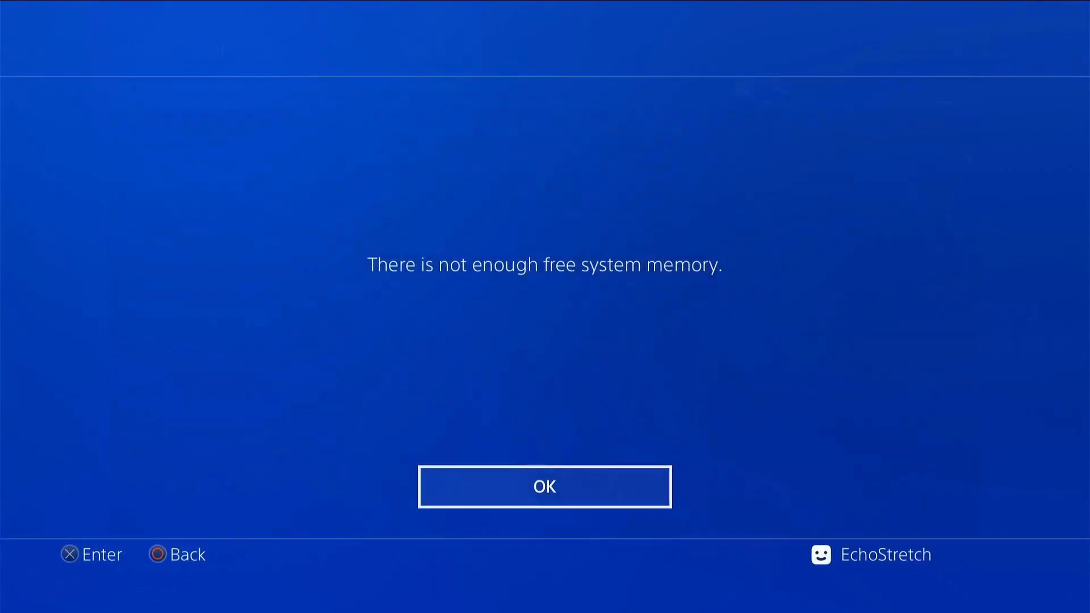
{"action": "left_click", "coordinate": [544, 486]}
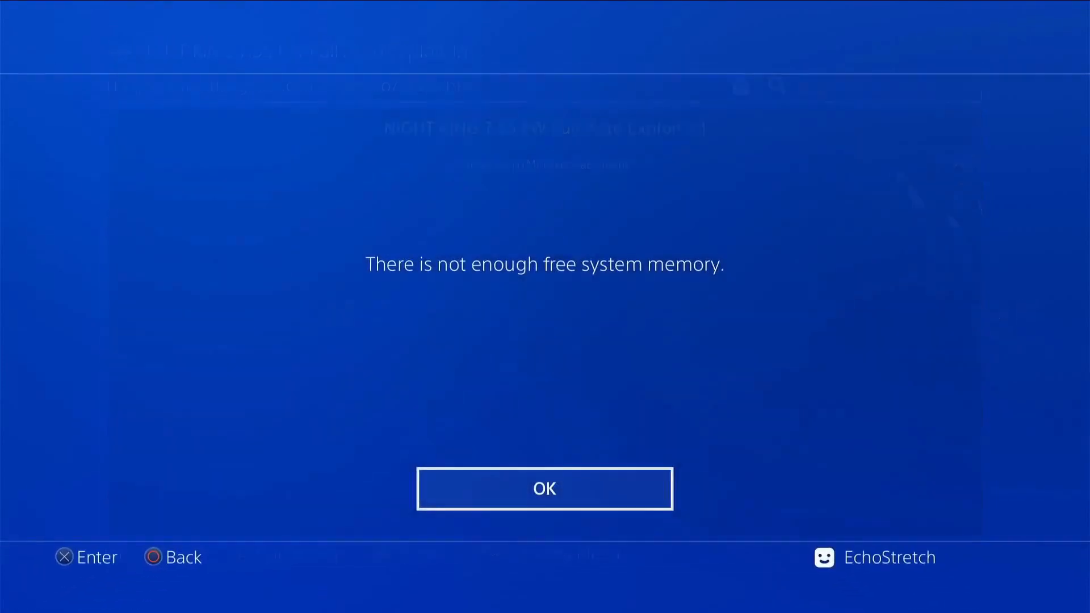
{"action": "left_click", "coordinate": [545, 488]}
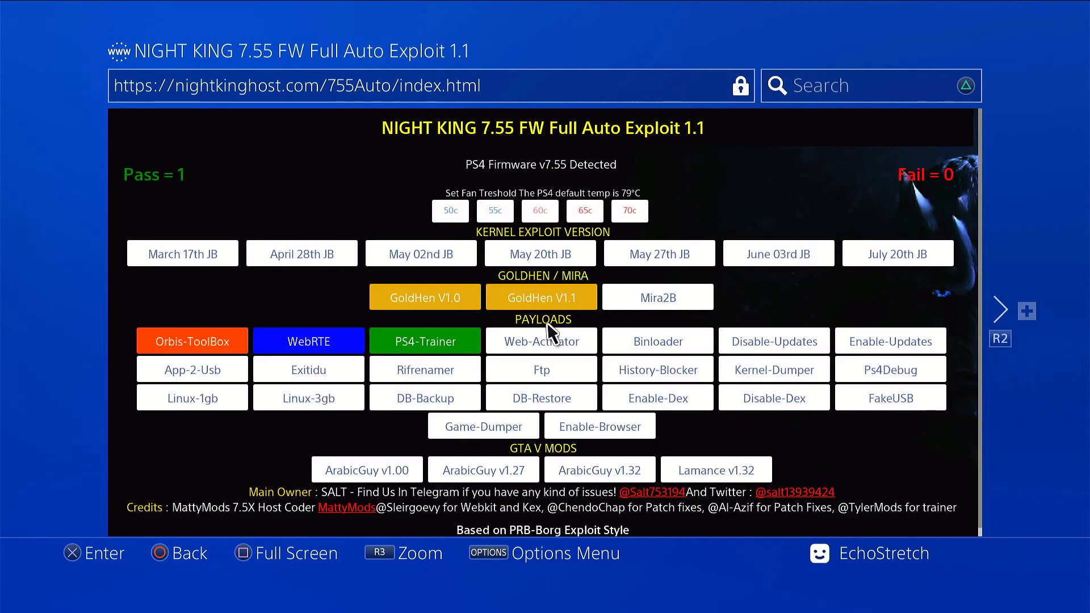
Step: Launch the Binloader payload so the page reads 'Send Payload To Port 9021'
{"action": "left_click", "coordinate": [777, 253]}
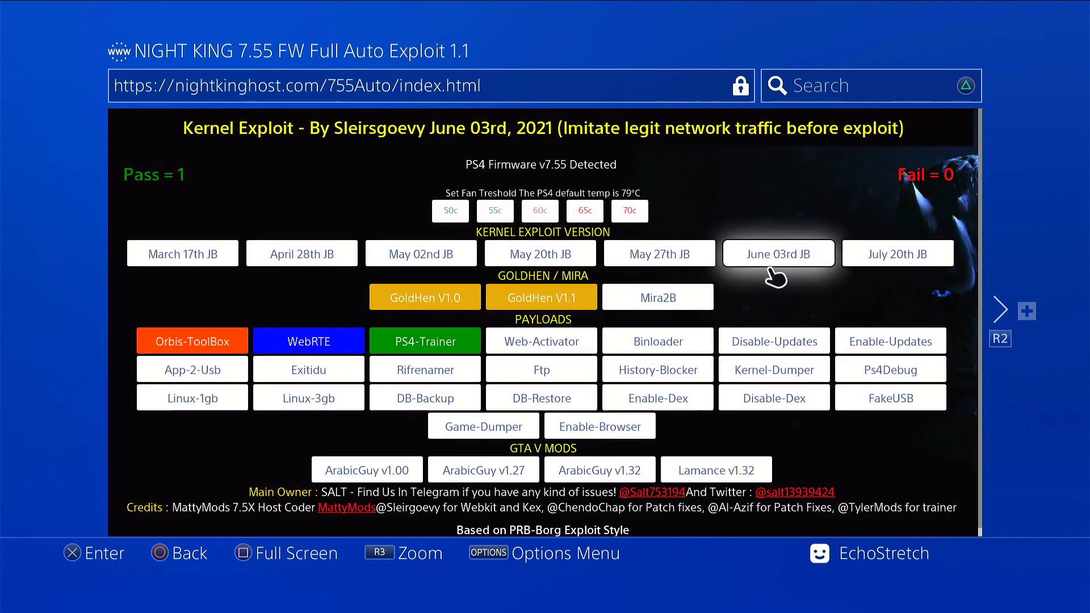
{"action": "left_click", "coordinate": [657, 341]}
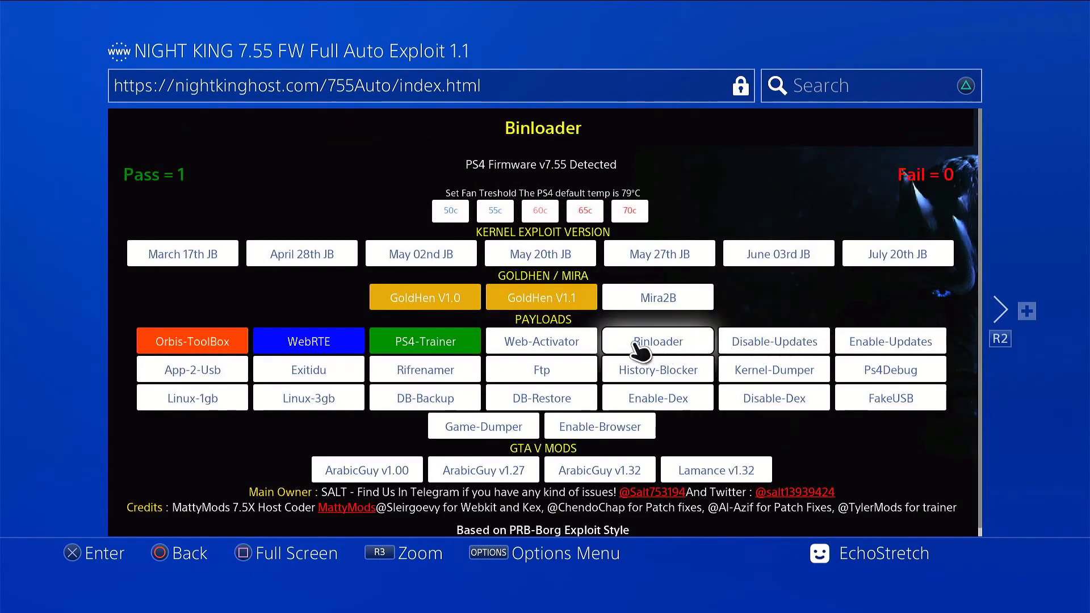
{"action": "left_click", "coordinate": [542, 297]}
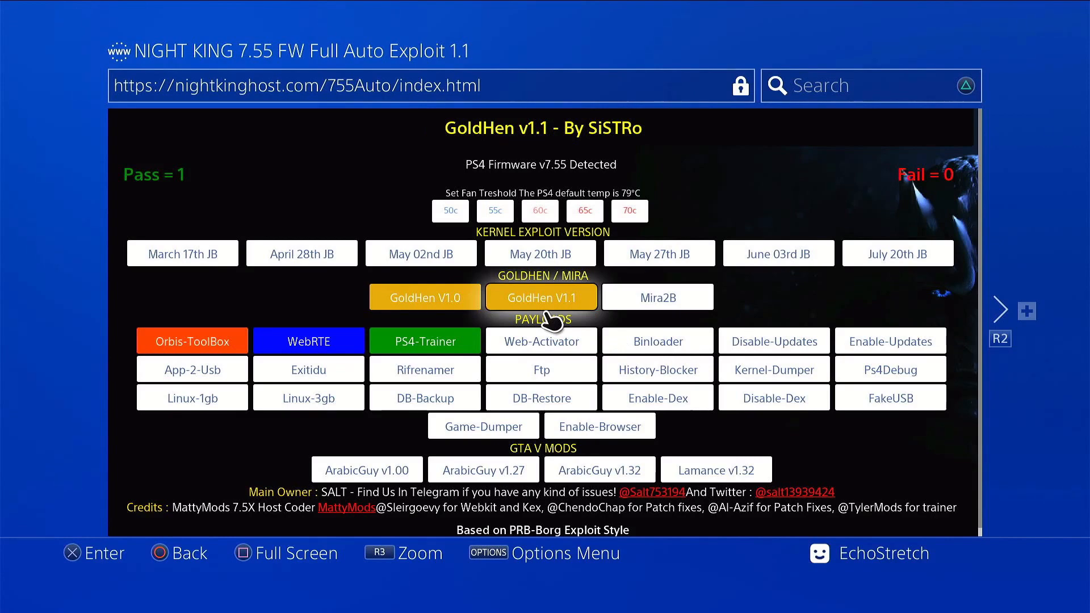
{"action": "left_click", "coordinate": [542, 340]}
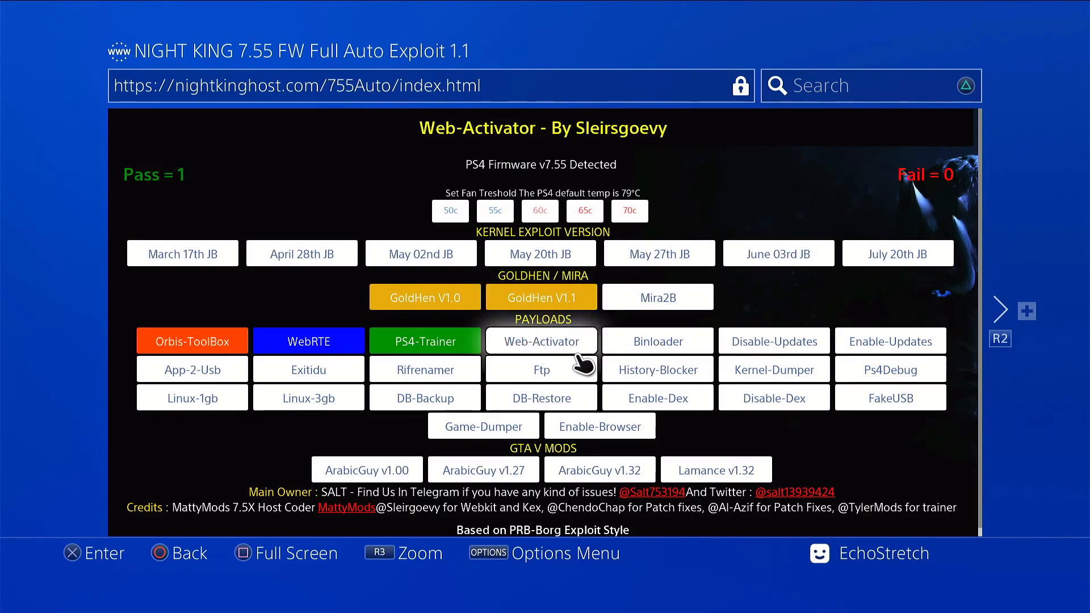
{"action": "left_click", "coordinate": [656, 341]}
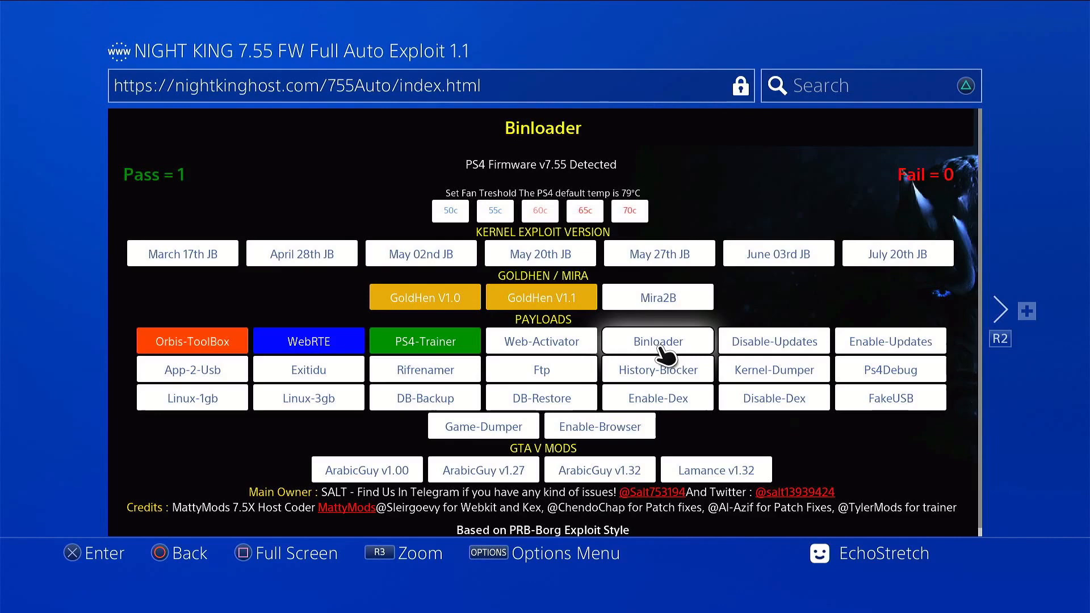
{"action": "left_click", "coordinate": [656, 341]}
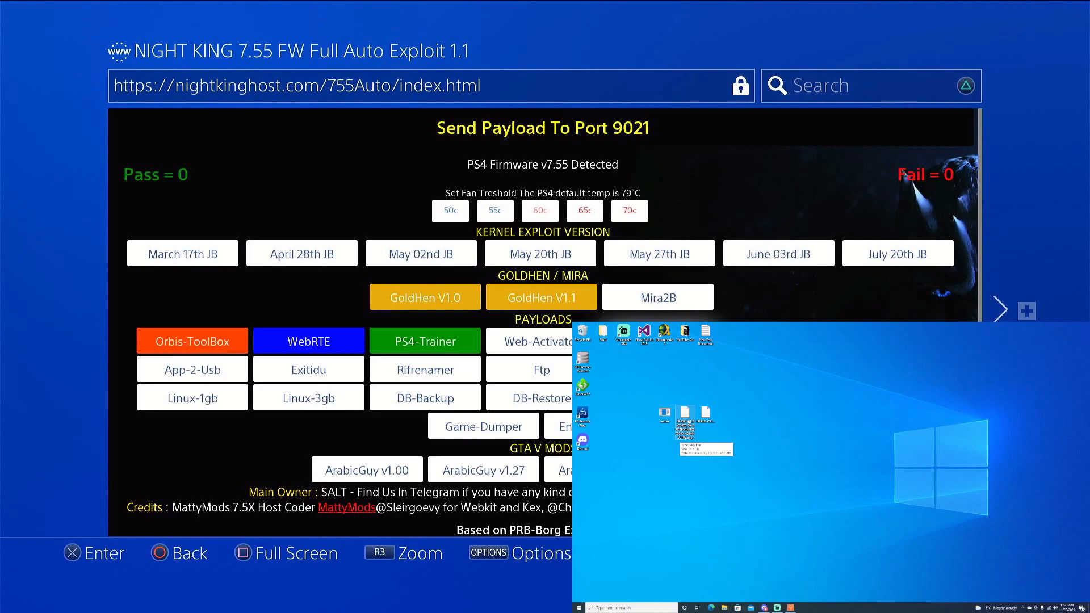
{"action": "mouse_move", "coordinate": [685, 422]}
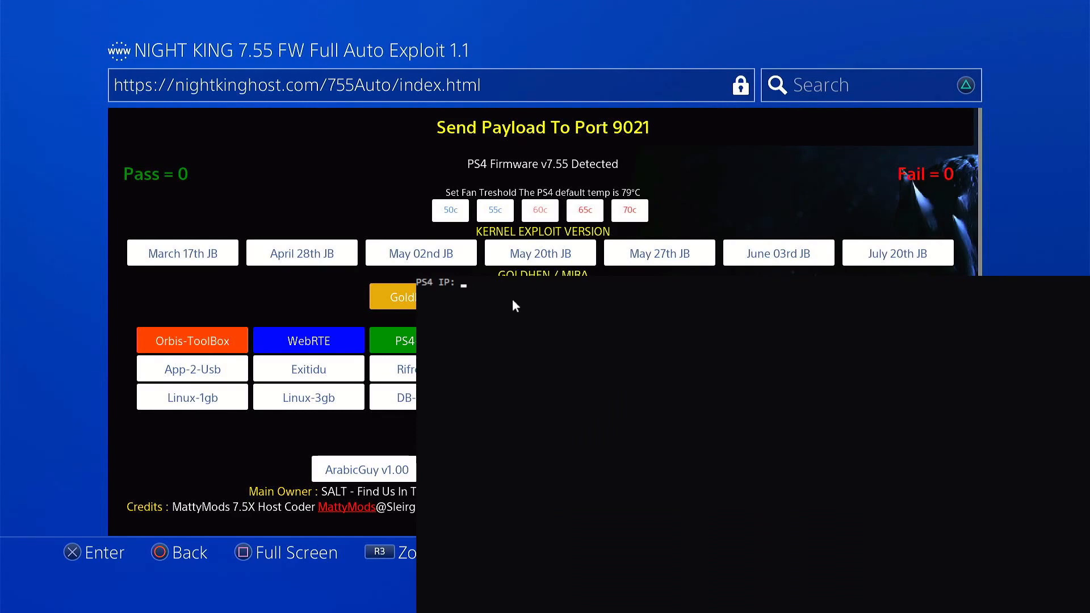
Step: Enter the PS4's IP address in sender.exe to transfer and install app.pkg
{"action": "type", "text": "10.0.0."}
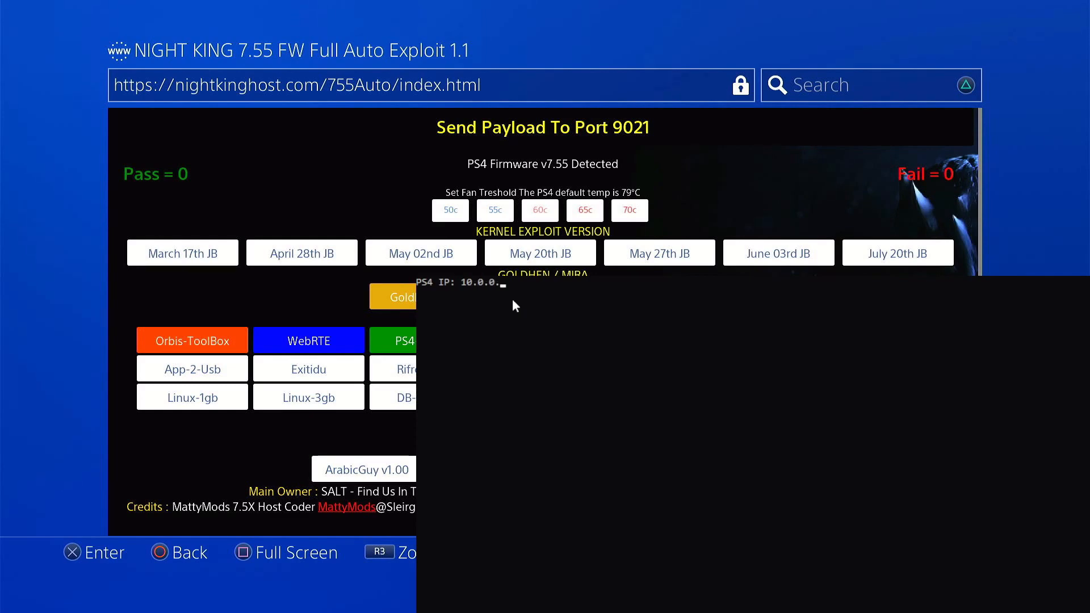
{"action": "type", "text": "231"}
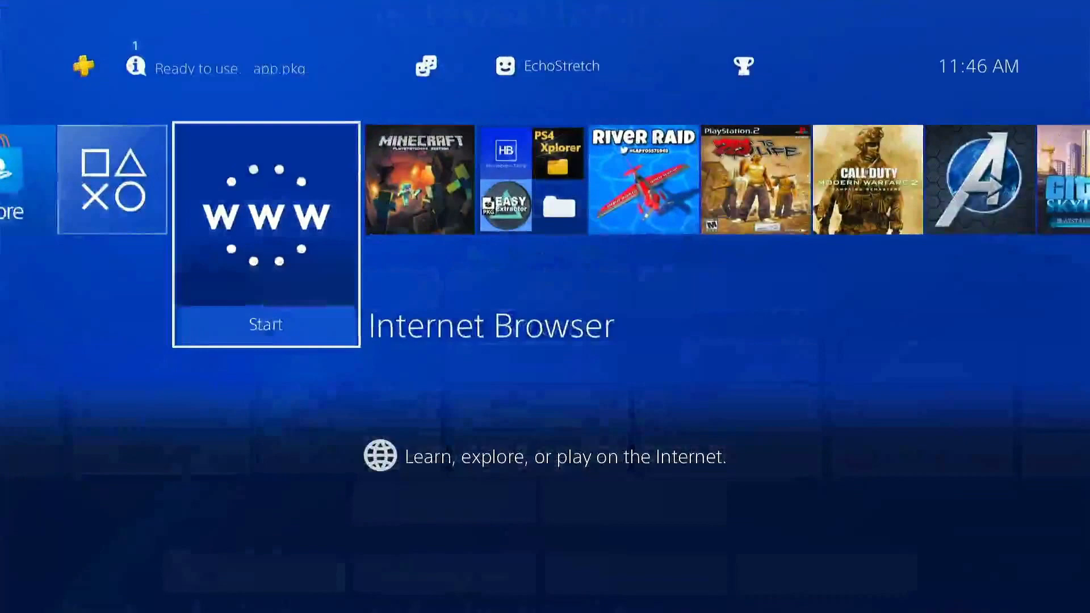
Step: Start Minecraft: PlayStation 4 Edition from the home screen and accept the autosave notice
{"action": "scroll", "scroll_direction": "right", "scroll_amount": 3}
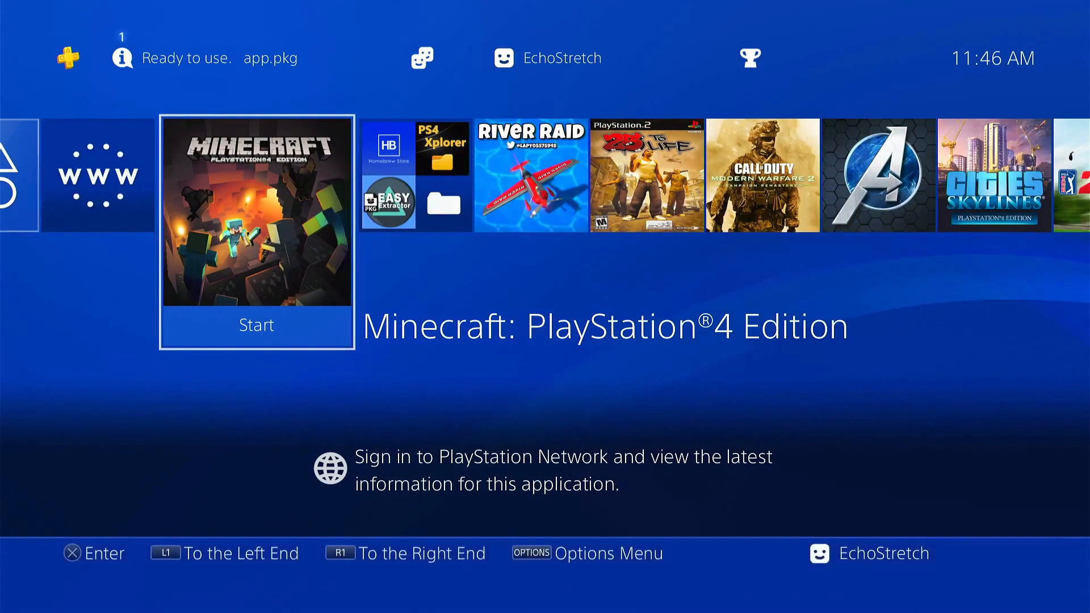
{"action": "left_click", "coordinate": [256, 325]}
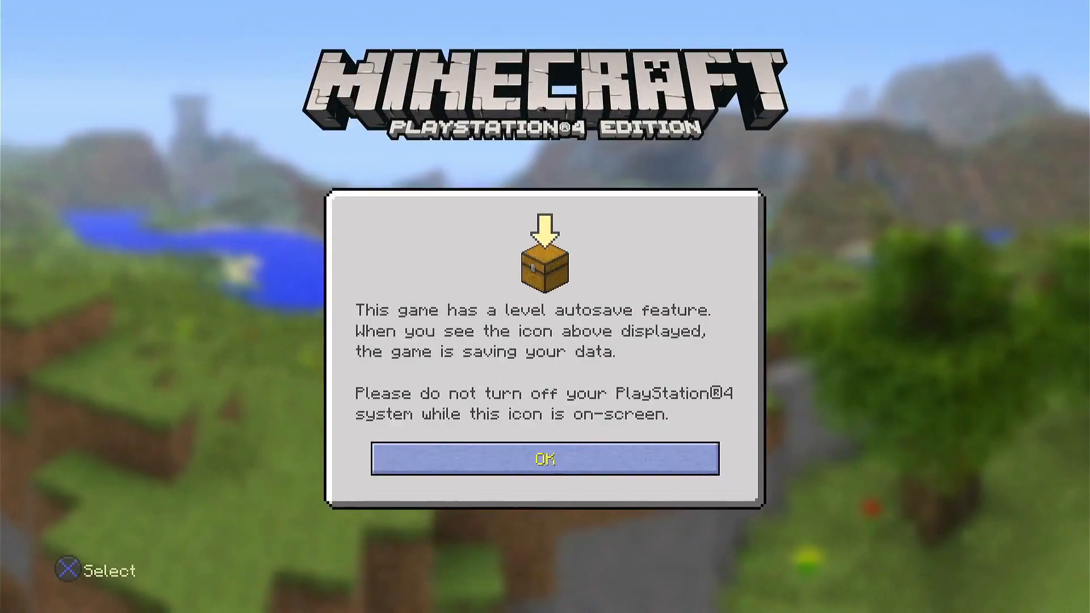
{"action": "left_click", "coordinate": [545, 460]}
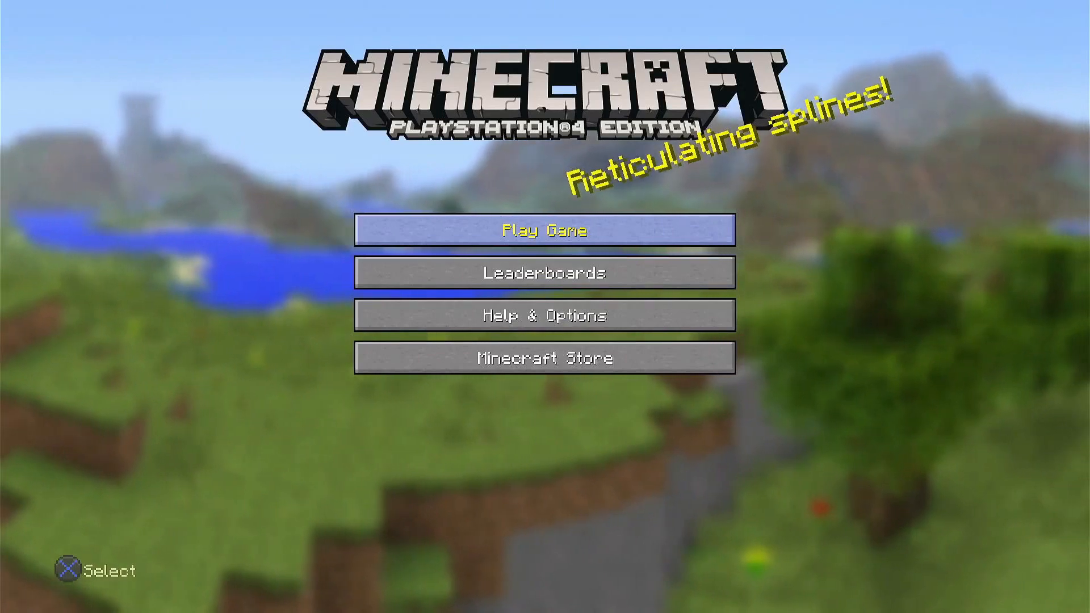